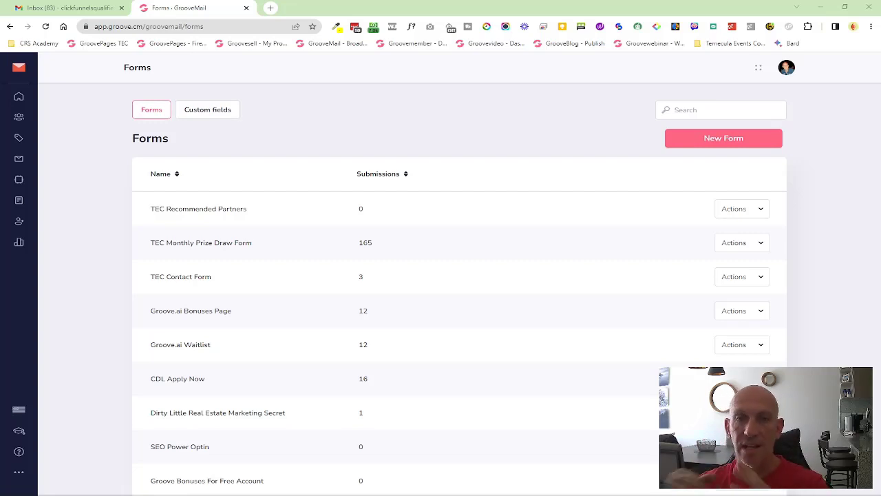
mouse_move(20, 200)
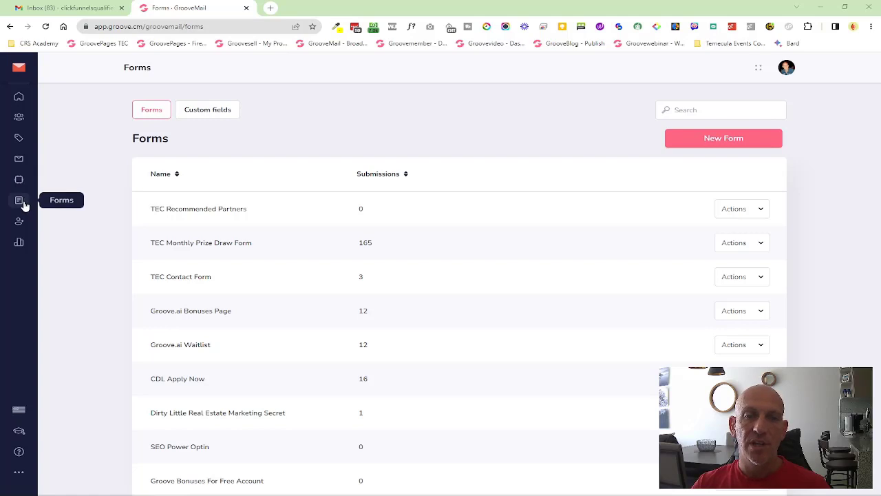
Step: Preview the TEC Contact Form newsletter signup form via its Actions menu on the Forms page
click(24, 200)
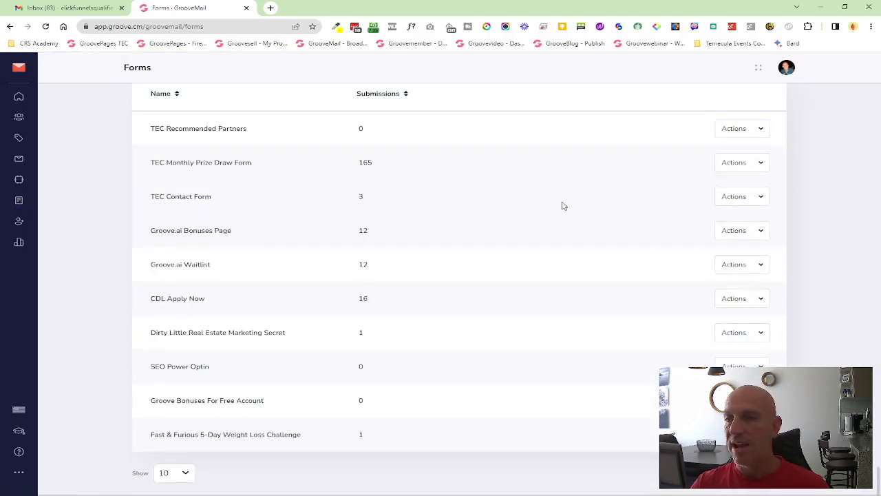
click(740, 196)
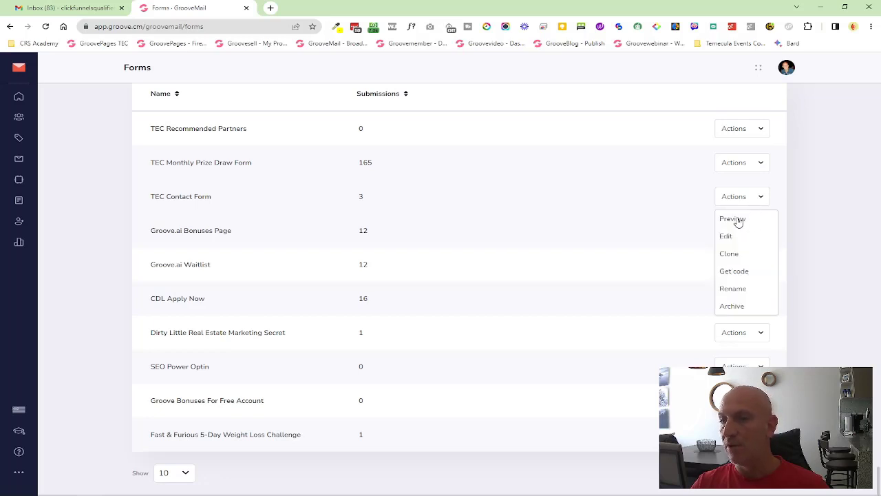
click(732, 218)
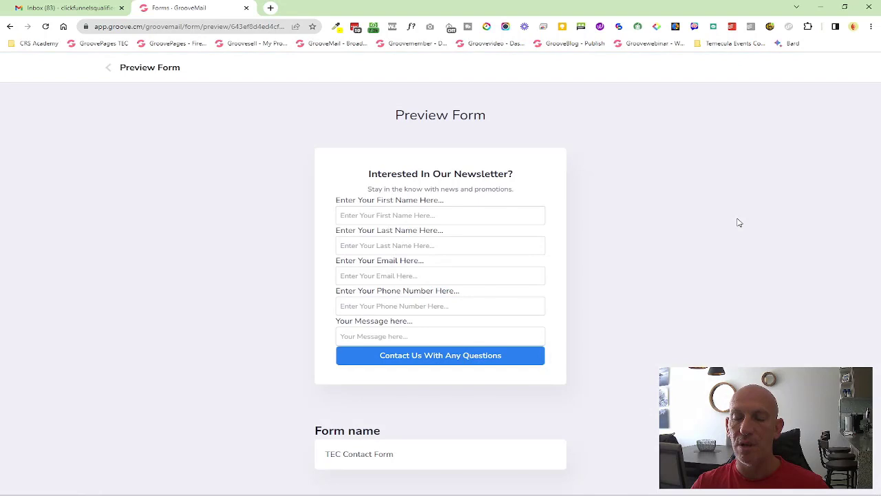
mouse_move(563, 190)
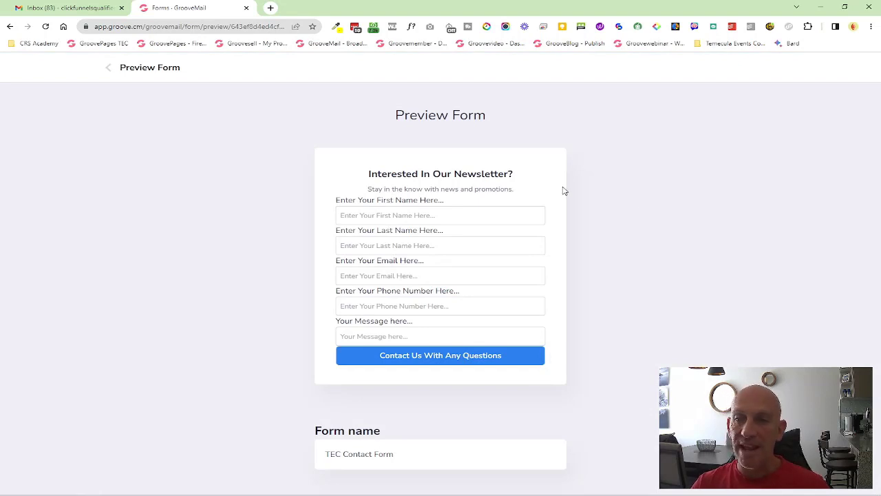
scroll(down, 3)
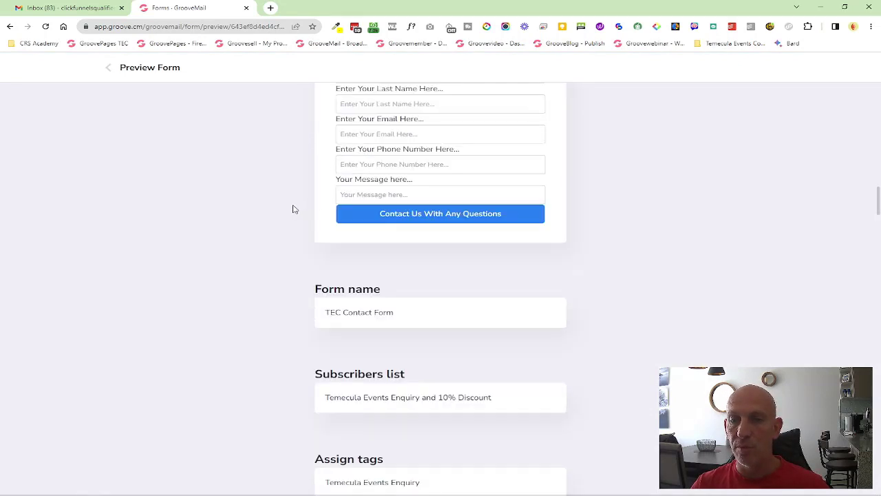
scroll(down, 3)
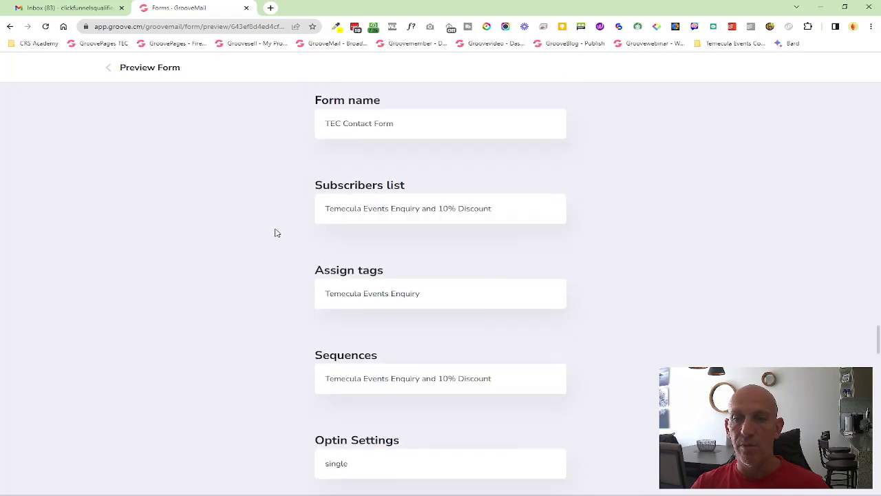
scroll(down, 3)
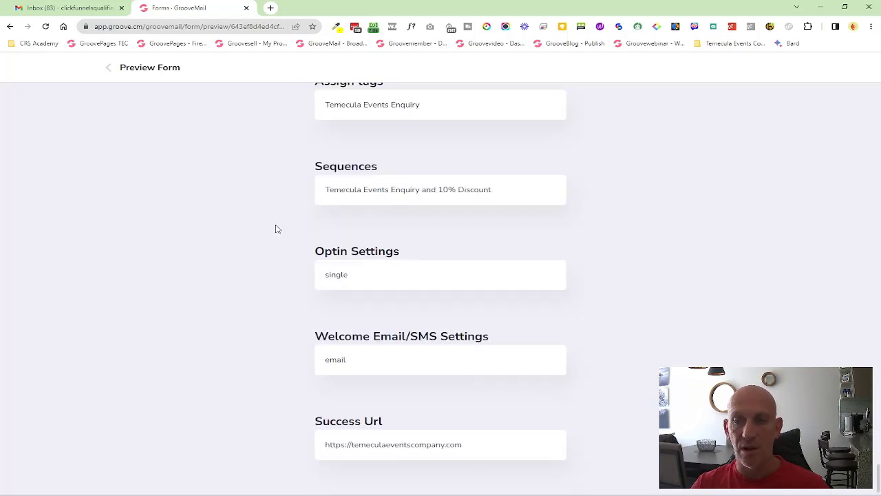
scroll(up, 3)
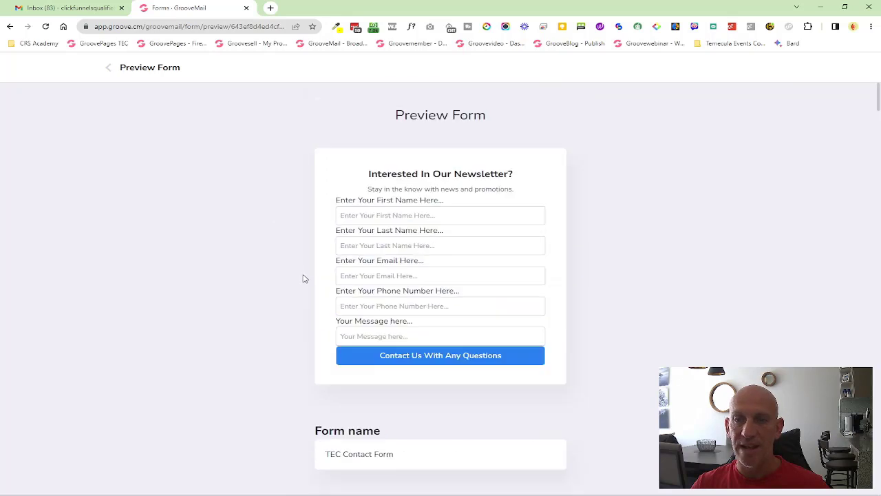